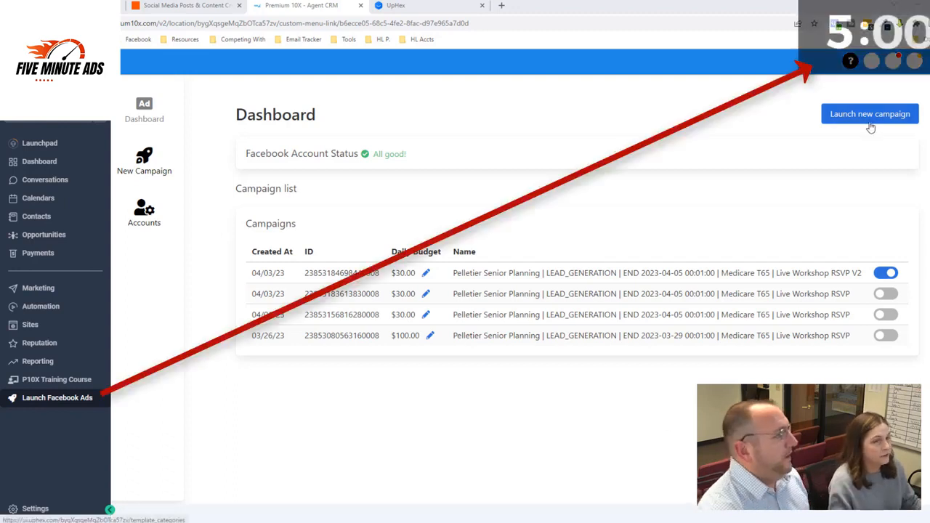
Start a new campaign from All Event Ads > Live Event RSVP using the V2 workshop template.
{"action": "left_click", "coordinate": [869, 114]}
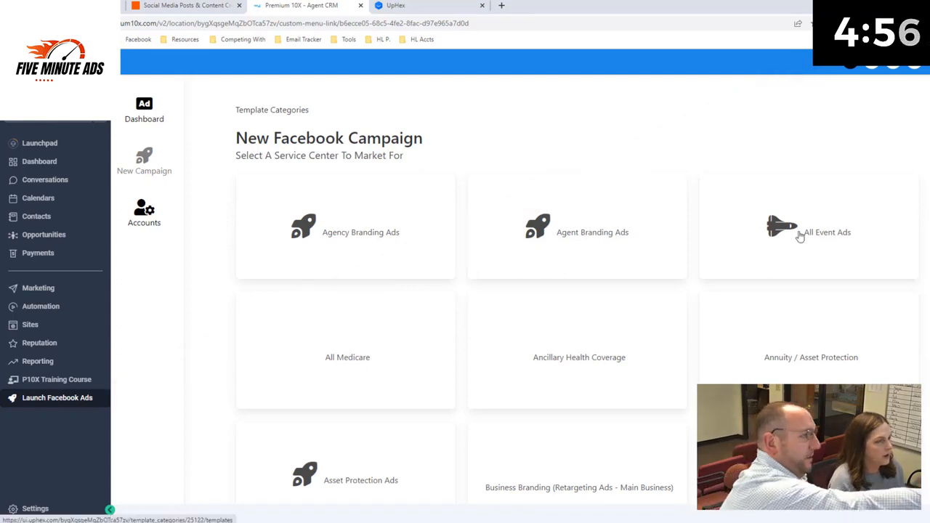
{"action": "left_click", "coordinate": [808, 226]}
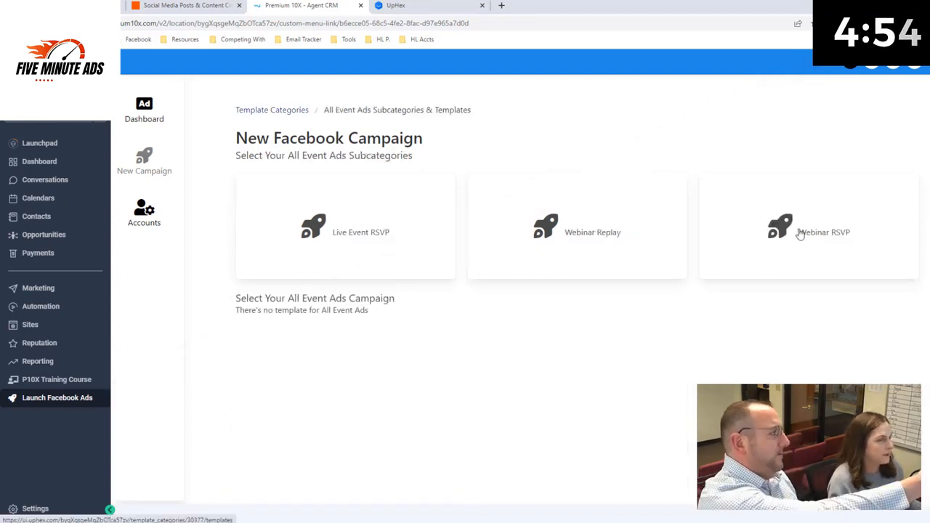
{"action": "left_click", "coordinate": [361, 232]}
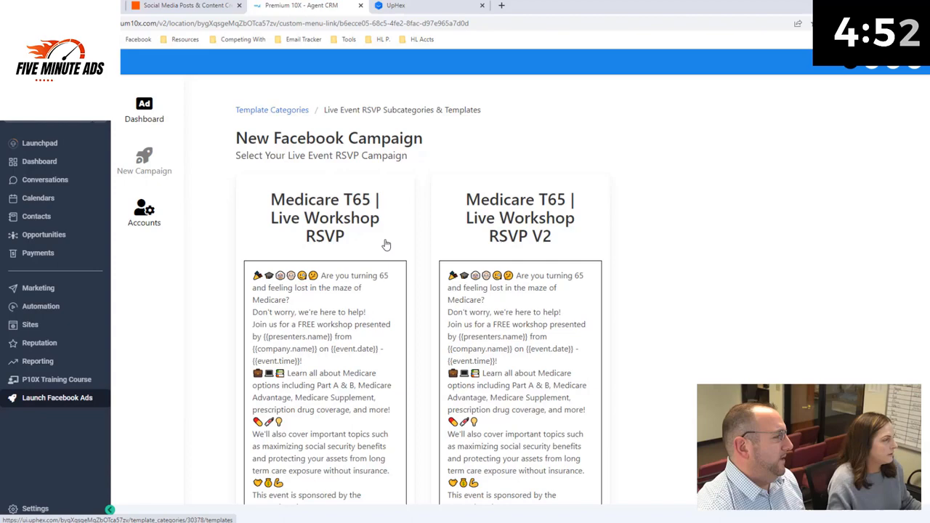
{"action": "scroll", "scroll_direction": "down", "scroll_amount": 3}
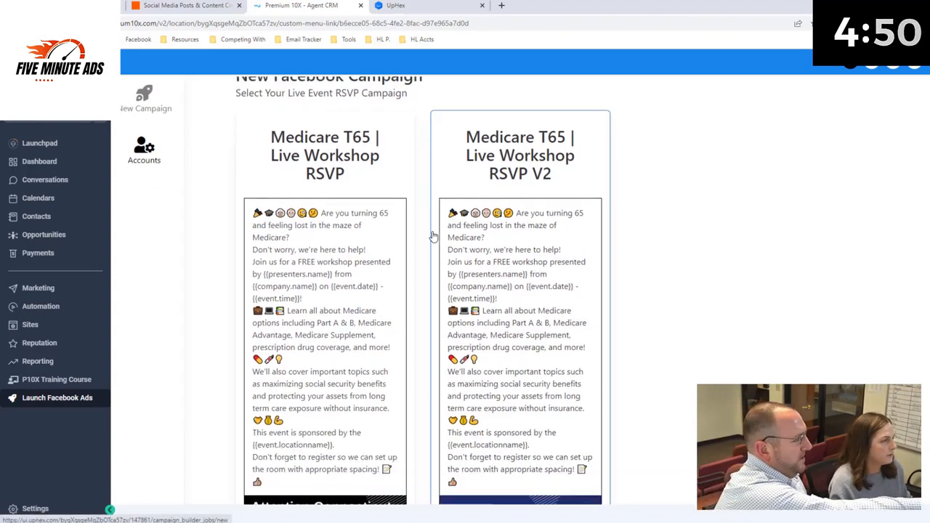
{"action": "scroll", "scroll_direction": "down", "scroll_amount": 3}
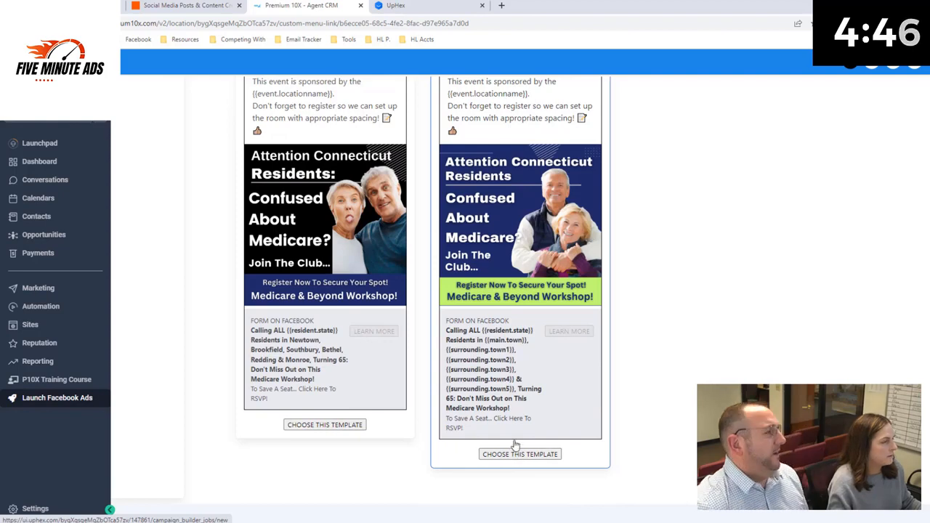
{"action": "left_click", "coordinate": [520, 453]}
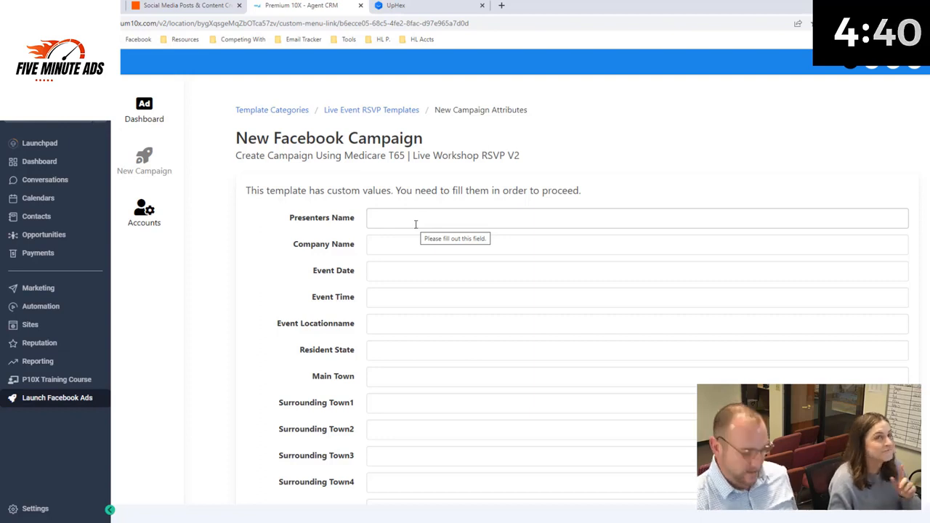
Fill the presenter name custom value with the saved presenter team name.
{"action": "left_click", "coordinate": [637, 218]}
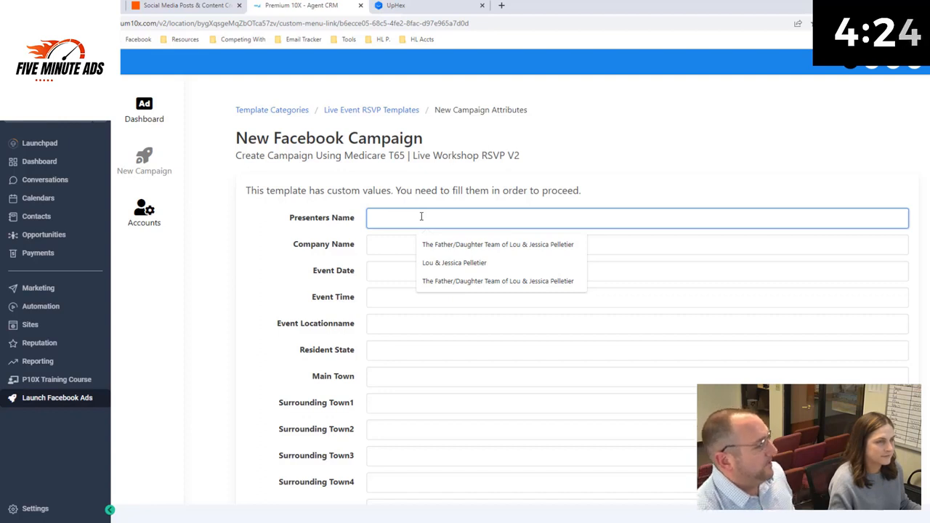
{"action": "left_click", "coordinate": [497, 244]}
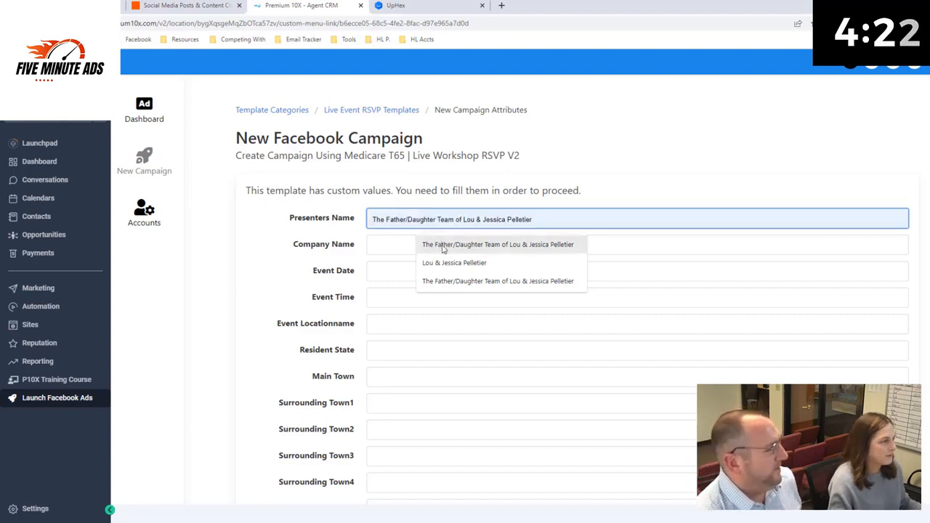
{"action": "left_click", "coordinate": [497, 244]}
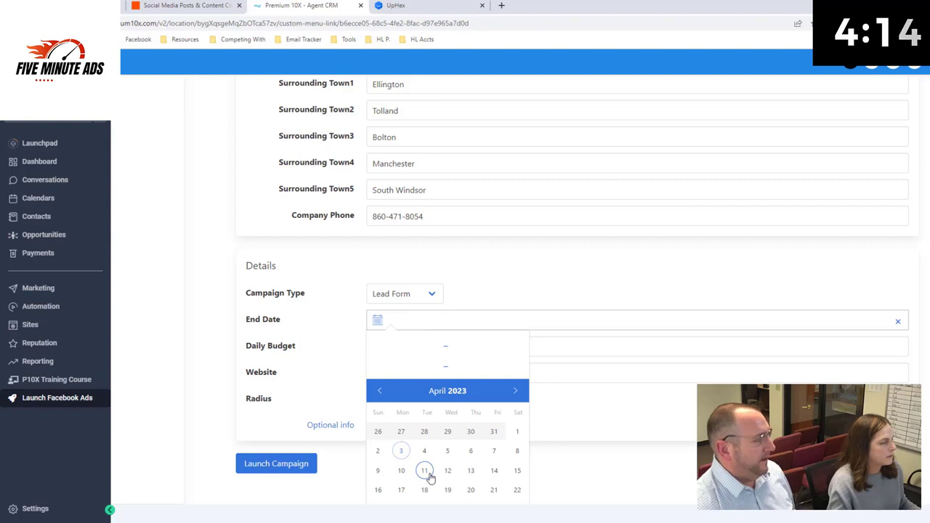
{"action": "left_click", "coordinate": [425, 470]}
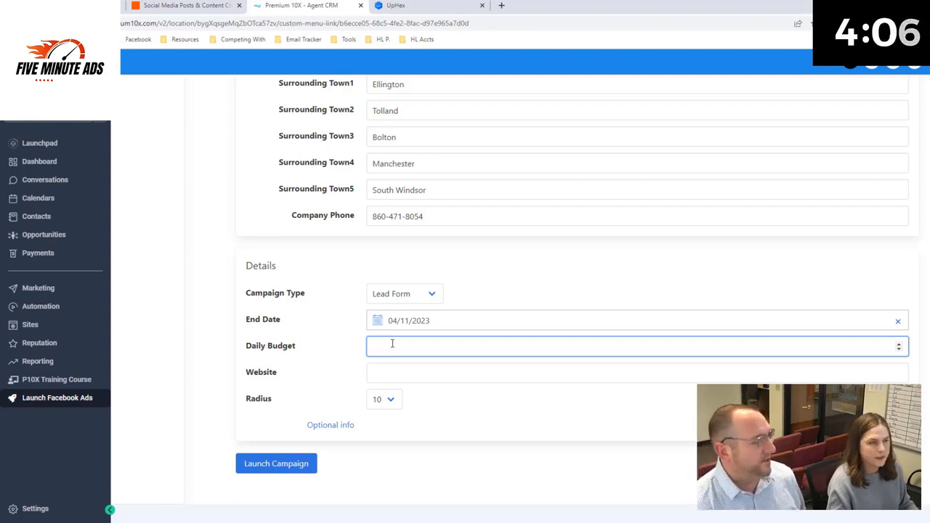
{"action": "type", "text": "5.00"}
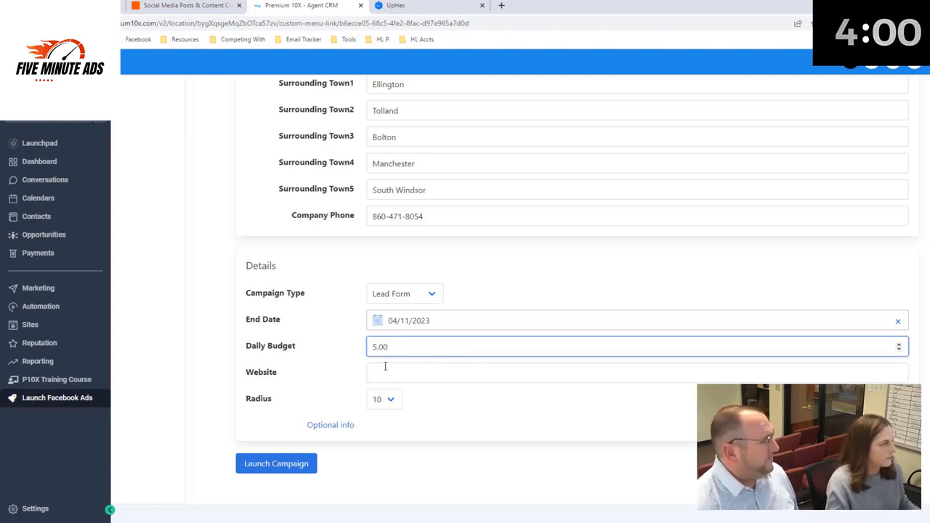
{"action": "type", "text": "https://pelletierseniorplanning.com/"}
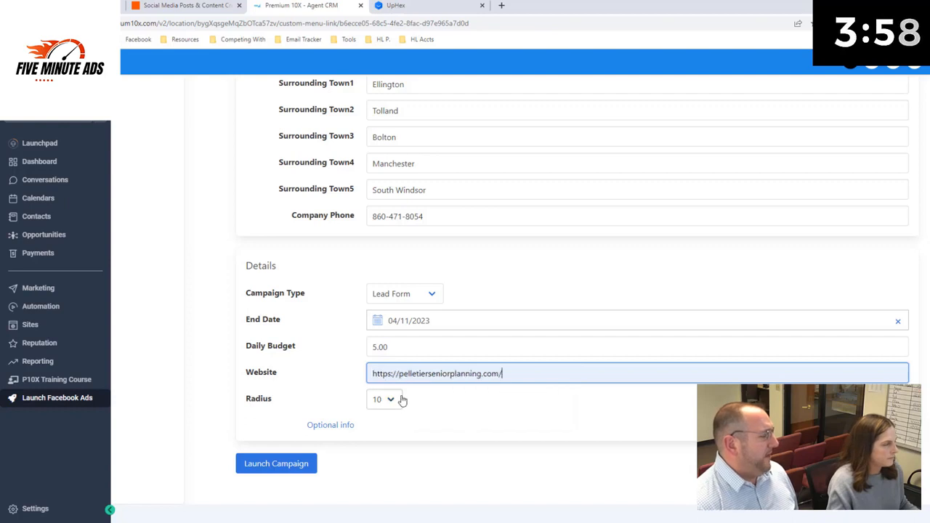
{"action": "mouse_move", "coordinate": [392, 412]}
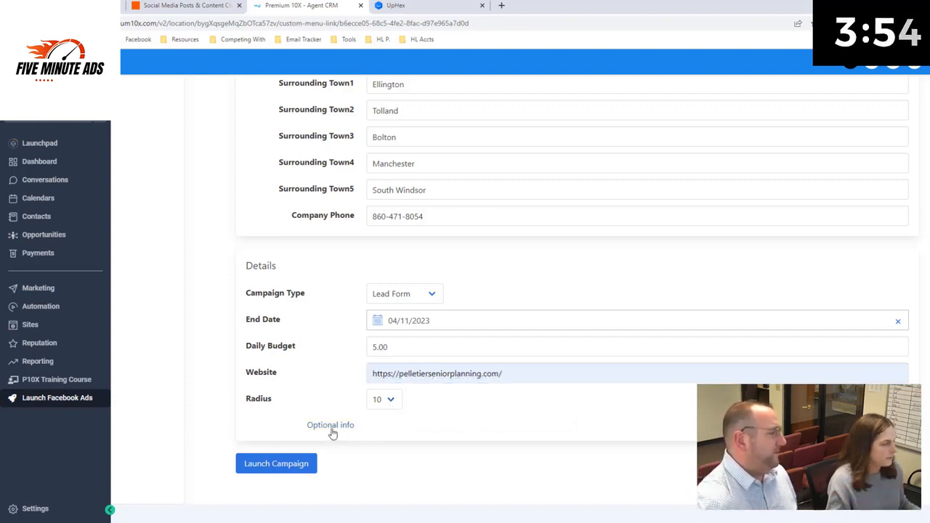
{"action": "scroll", "scroll_direction": "down", "scroll_amount": 3}
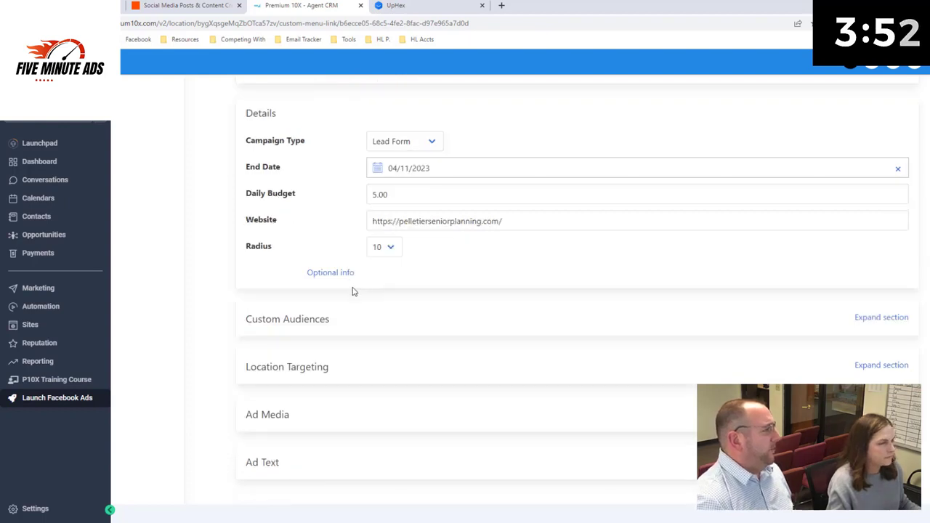
{"action": "mouse_move", "coordinate": [343, 298]}
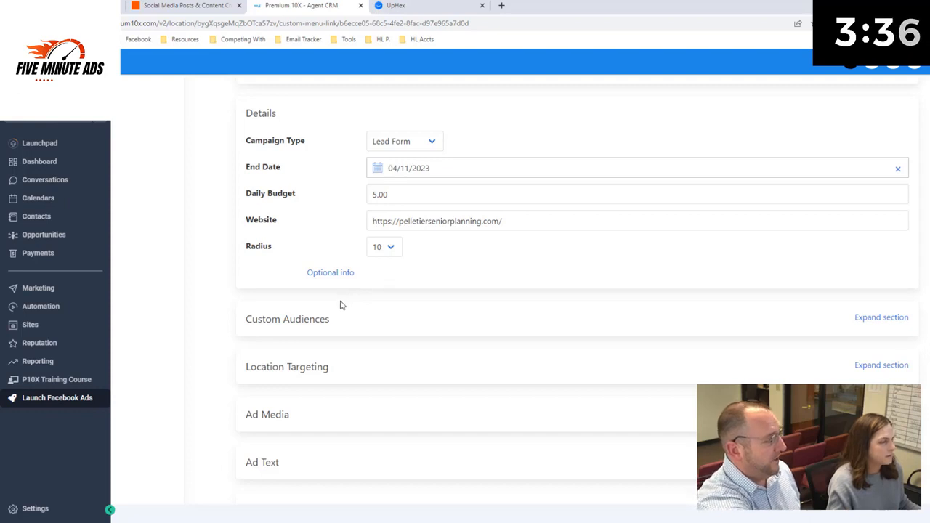
{"action": "mouse_move", "coordinate": [316, 377]}
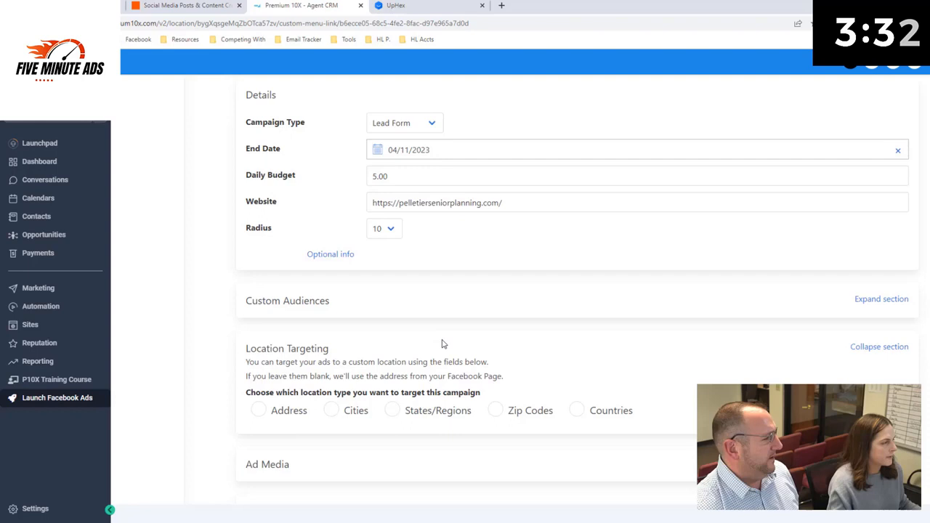
Target Vernon, Ellington, Bolton, Tolland, Manchester and South Windsor, Connecticut in Location Targeting.
{"action": "left_click", "coordinate": [331, 377]}
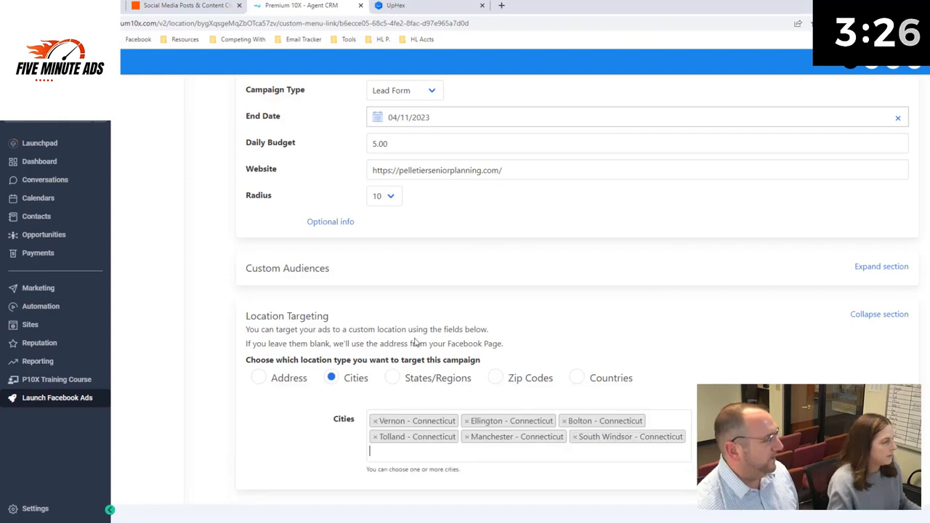
{"action": "scroll", "scroll_direction": "down", "scroll_amount": 3}
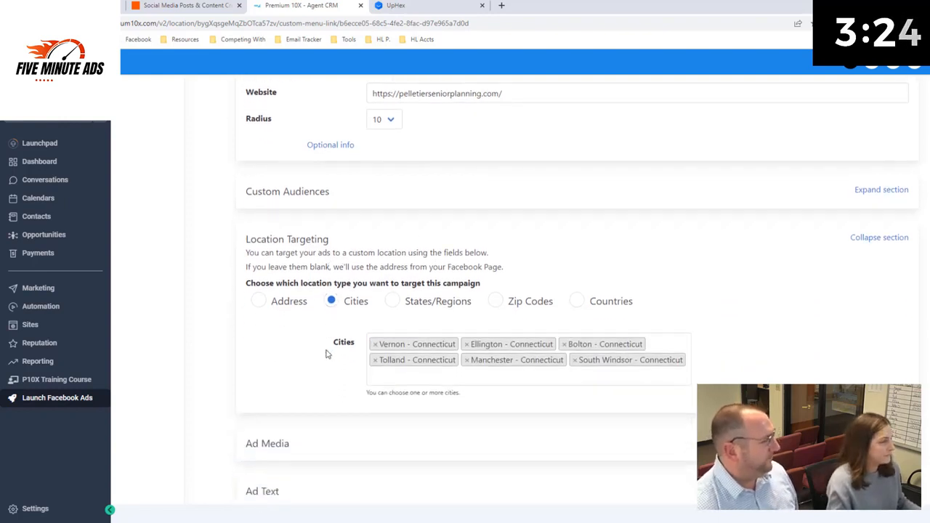
{"action": "scroll", "scroll_direction": "down", "scroll_amount": 3}
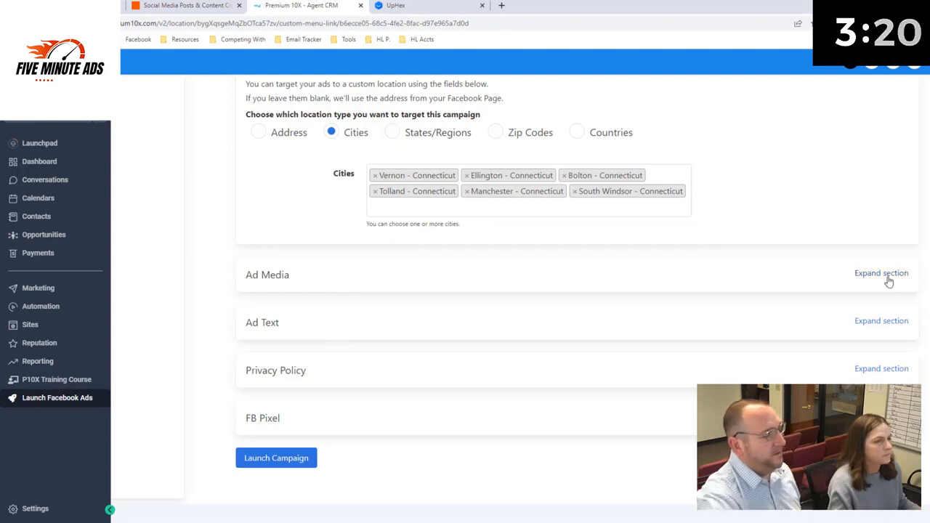
Expand ad media and choose the template's own images for the ads.
{"action": "left_click", "coordinate": [882, 272]}
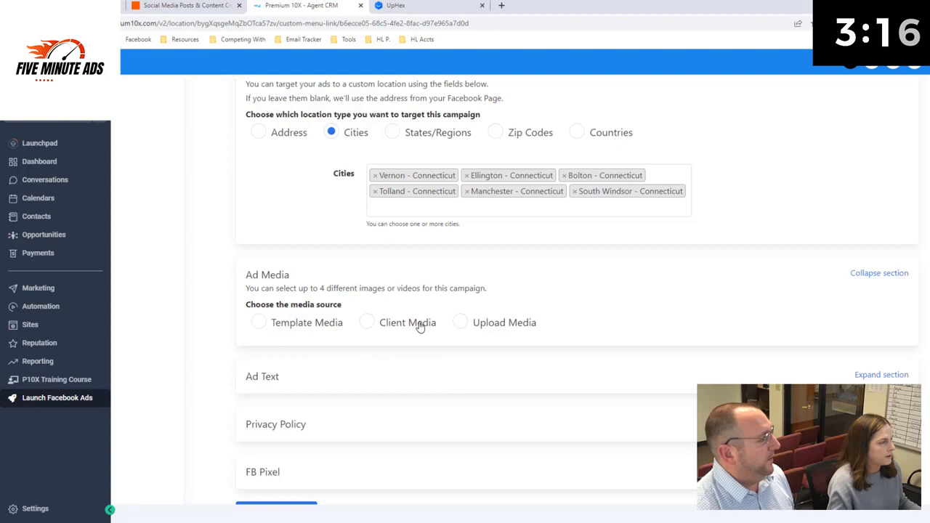
{"action": "mouse_move", "coordinate": [204, 323]}
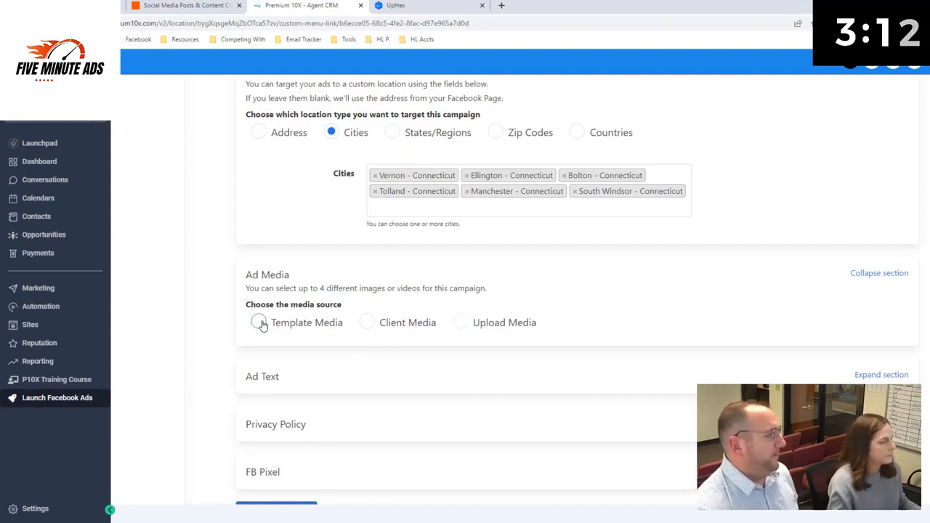
{"action": "left_click", "coordinate": [259, 322]}
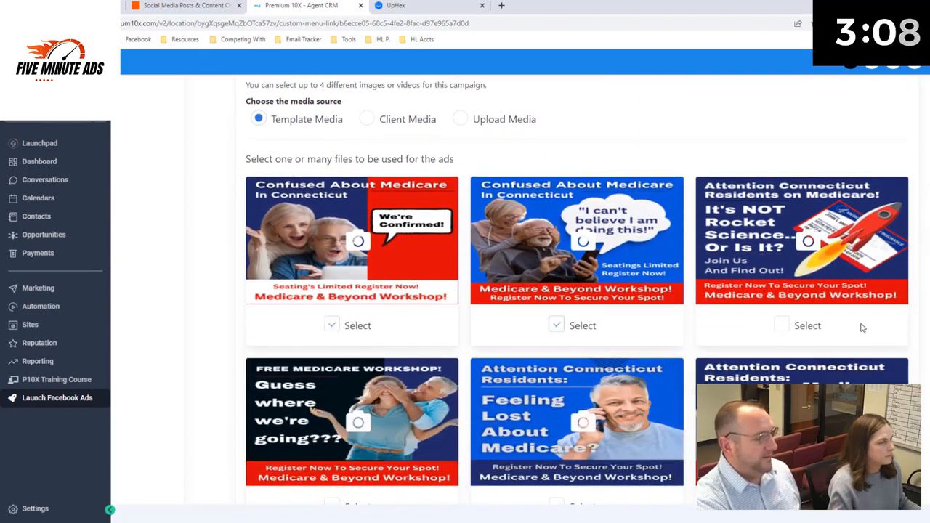
{"action": "scroll", "scroll_direction": "down", "scroll_amount": 3}
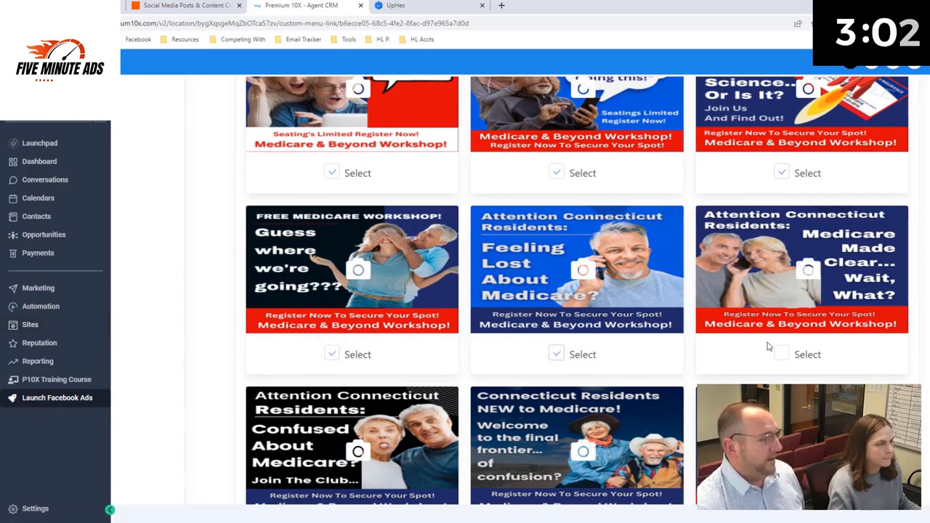
{"action": "scroll", "scroll_direction": "down", "scroll_amount": 3}
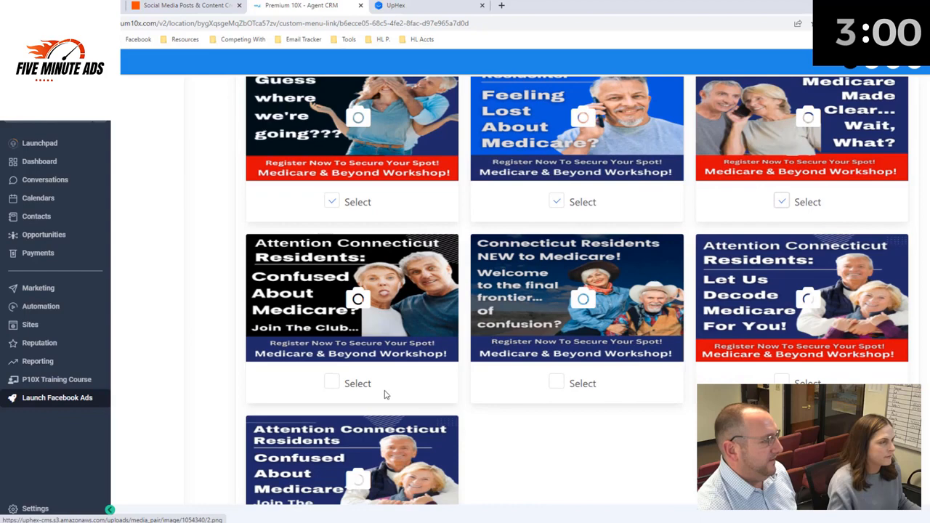
Select the New to Medicare image and the remaining Connecticut-residents template images.
{"action": "left_click", "coordinate": [332, 383]}
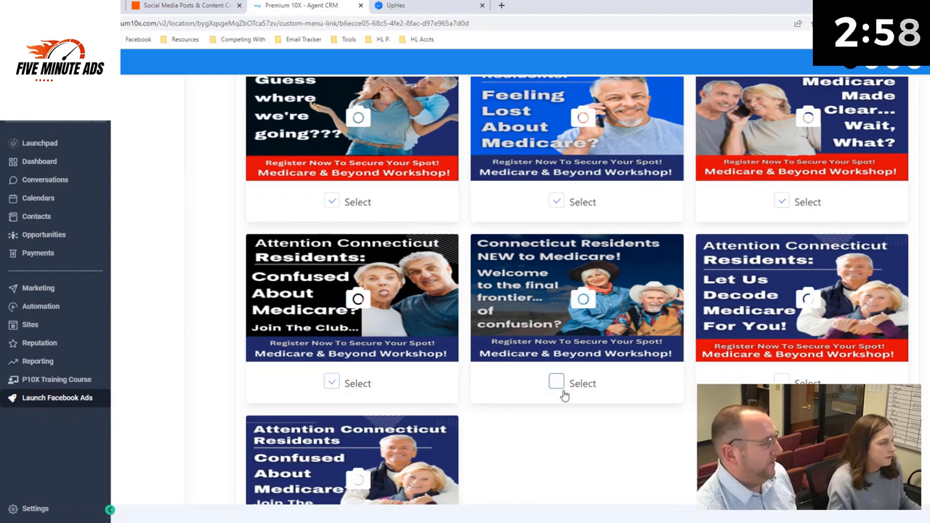
{"action": "scroll", "scroll_direction": "down", "scroll_amount": 3}
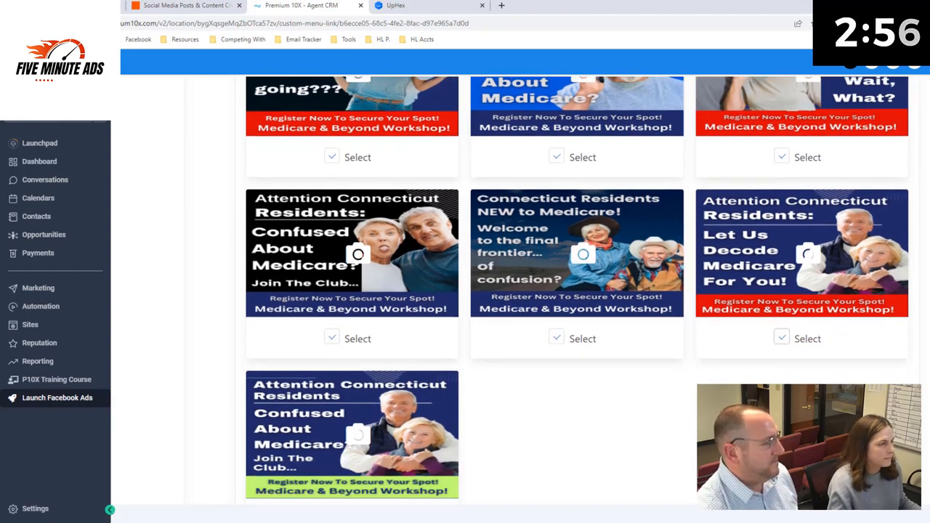
{"action": "scroll", "scroll_direction": "down", "scroll_amount": 3}
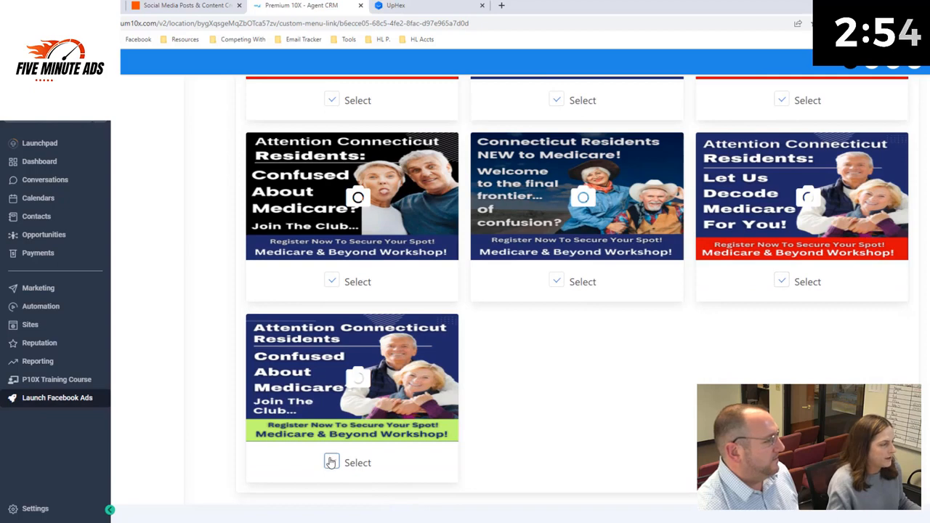
{"action": "mouse_move", "coordinate": [532, 397]}
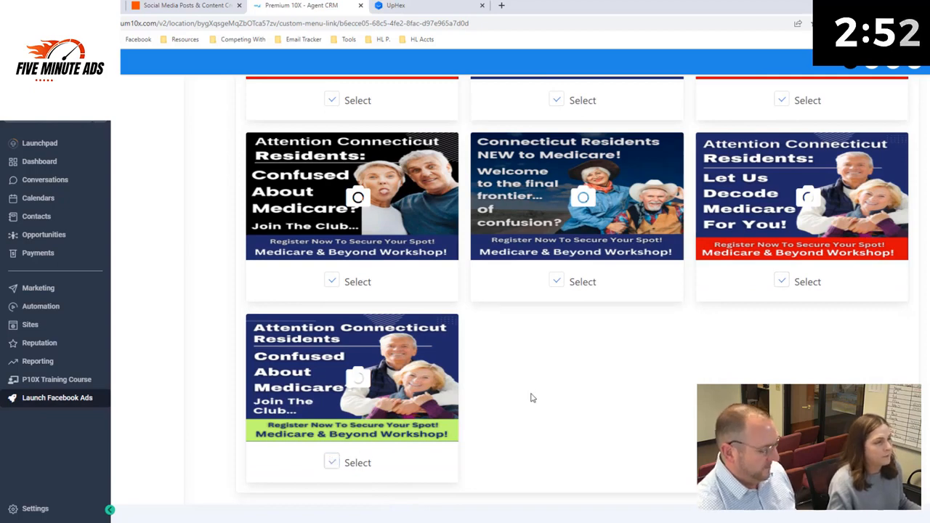
{"action": "scroll", "scroll_direction": "down", "scroll_amount": 3}
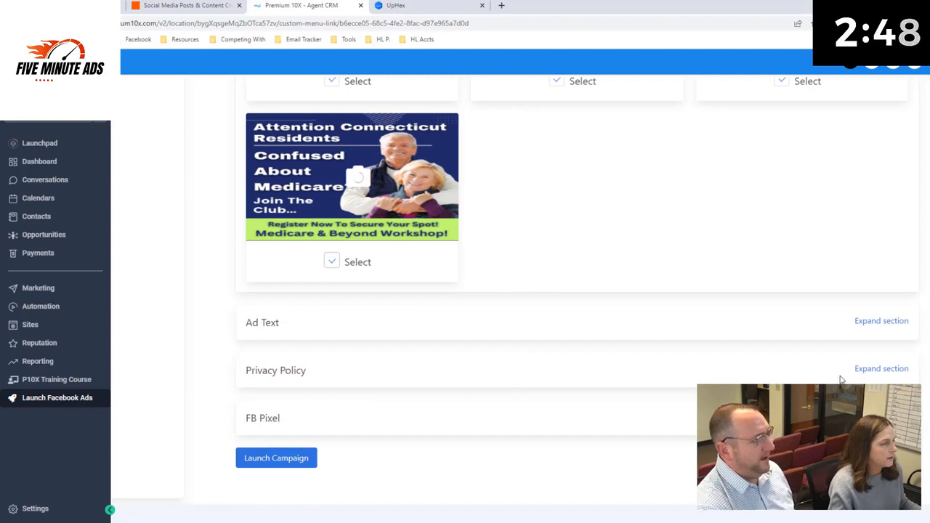
{"action": "mouse_move", "coordinate": [880, 320]}
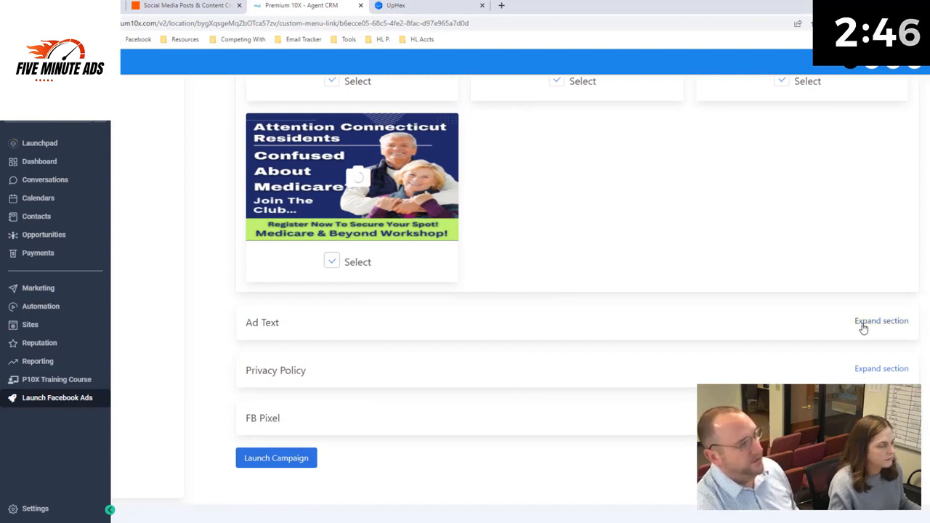
Expand Ad Text and review the default headline, link description and primary text.
{"action": "left_click", "coordinate": [881, 320]}
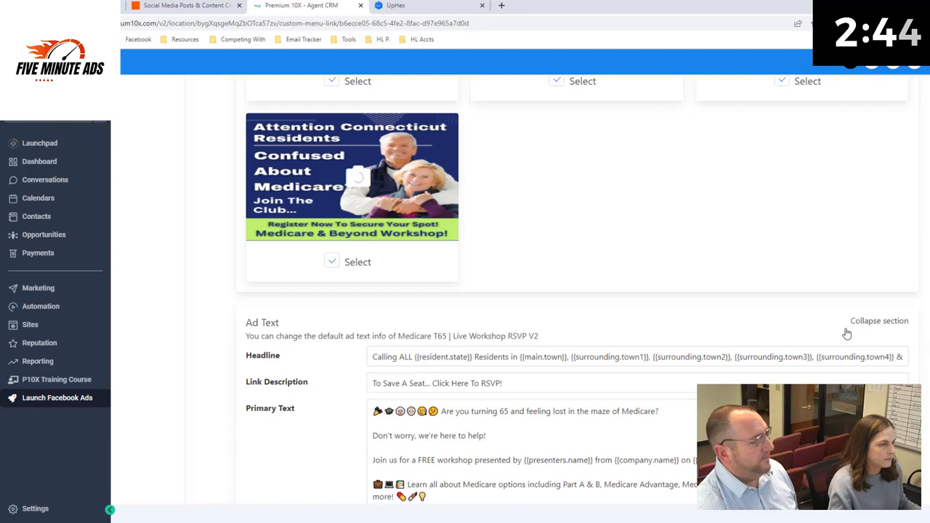
{"action": "scroll", "scroll_direction": "down", "scroll_amount": 3}
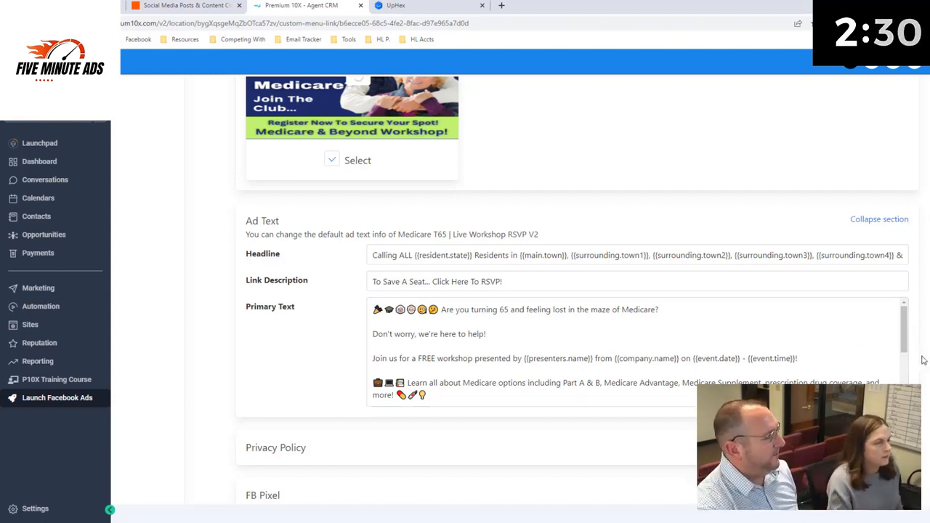
{"action": "scroll", "scroll_direction": "down", "scroll_amount": 3}
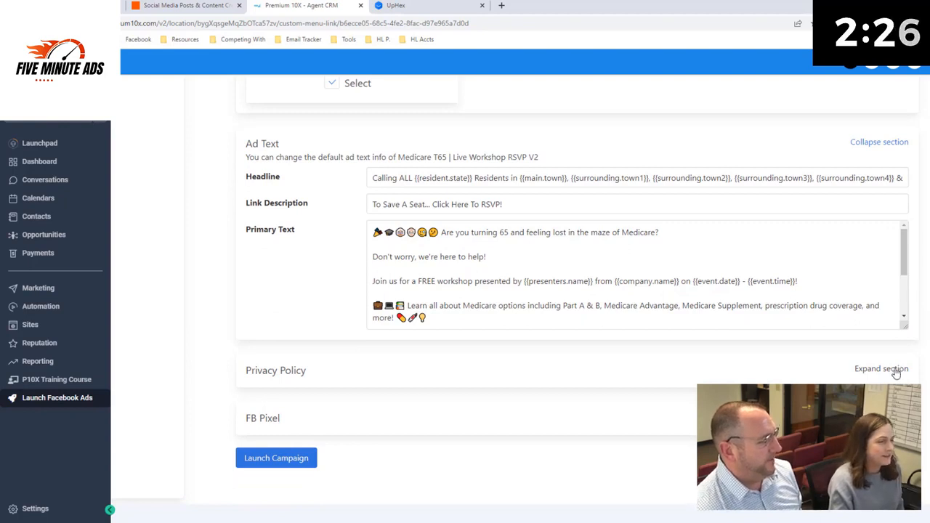
Reveal the privacy policy link and choose Pelletier Pixel Ad Account as the Meta pixel.
{"action": "left_click", "coordinate": [882, 368]}
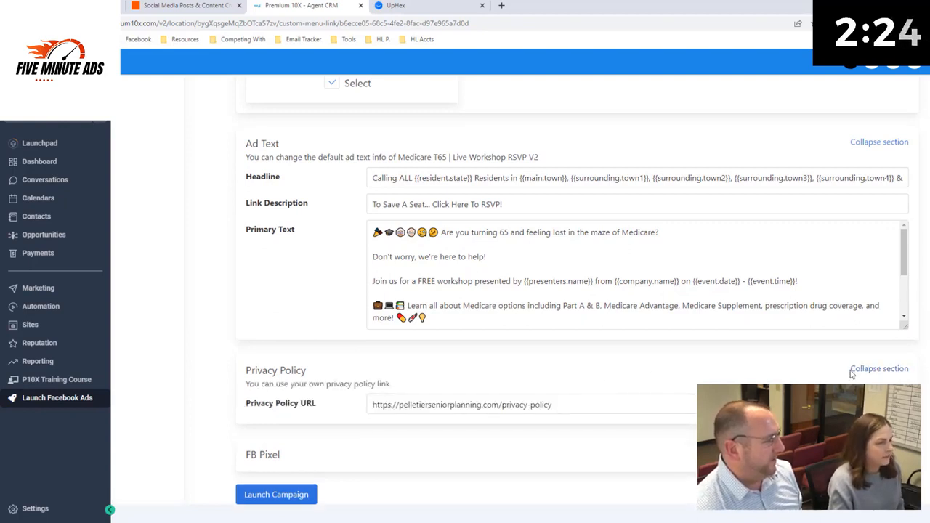
{"action": "scroll", "scroll_direction": "up", "scroll_amount": 3}
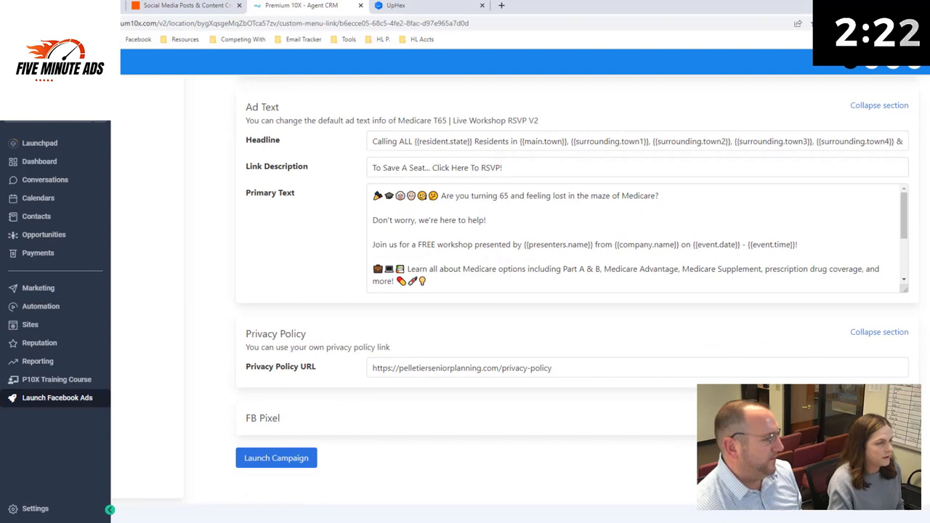
{"action": "left_click", "coordinate": [262, 417]}
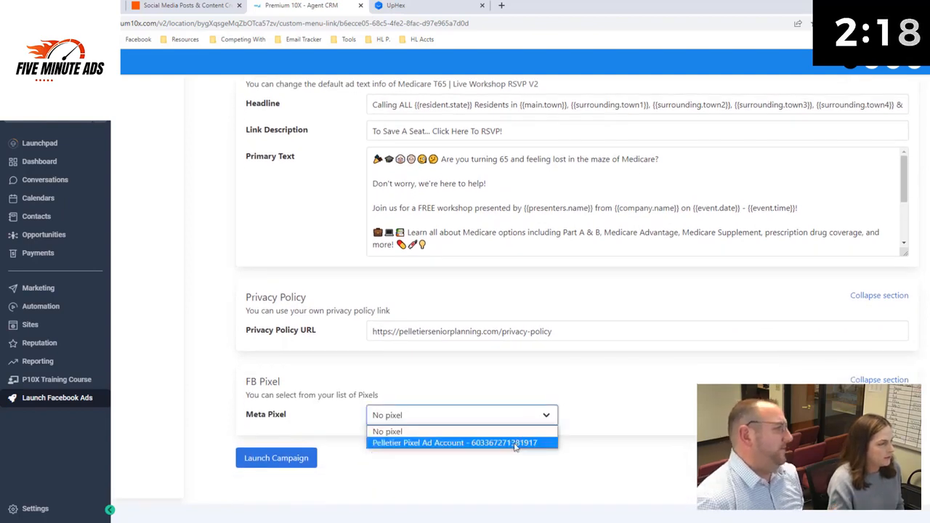
{"action": "left_click", "coordinate": [453, 443]}
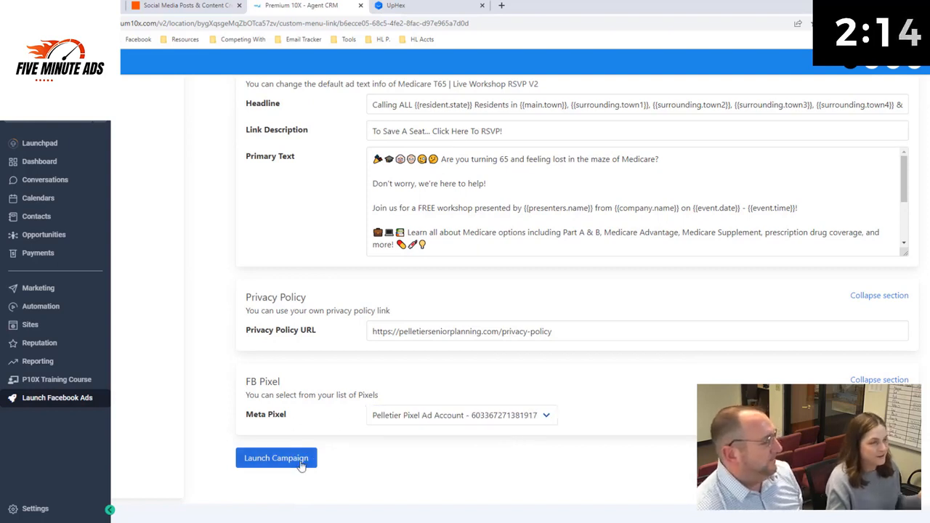
Launch the configured Facebook campaign.
{"action": "left_click", "coordinate": [276, 457]}
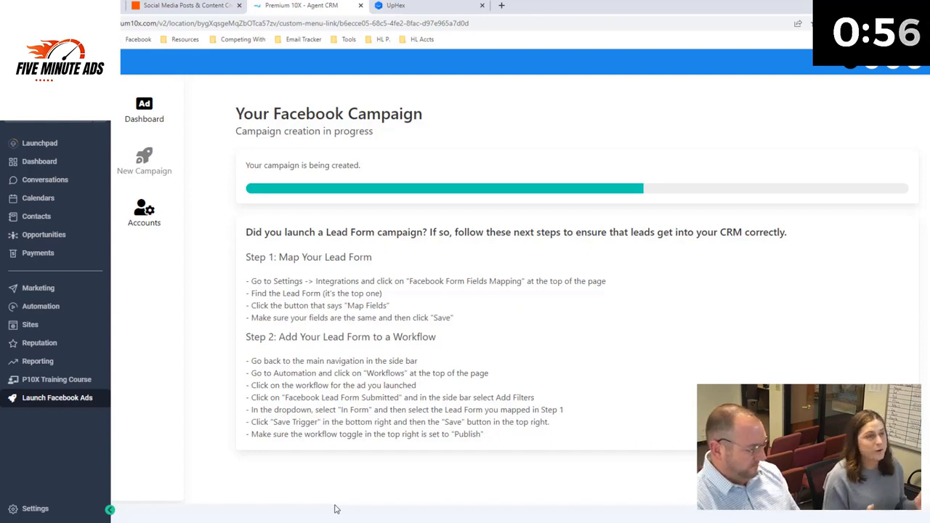
{"action": "mouse_move", "coordinate": [849, 97]}
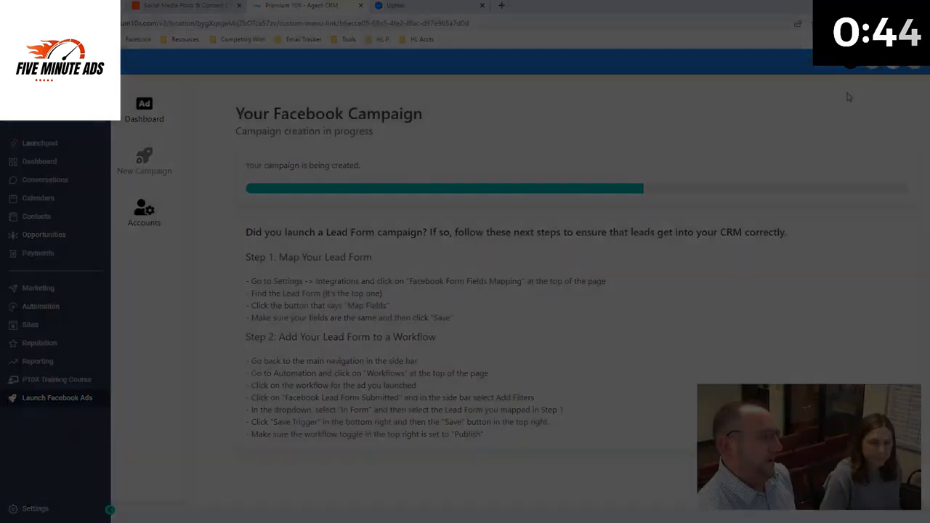
Open Reporting > Facebook Ads and the paused Medicare T65 Live Workshop RSVP campaign.
{"action": "left_click", "coordinate": [37, 361]}
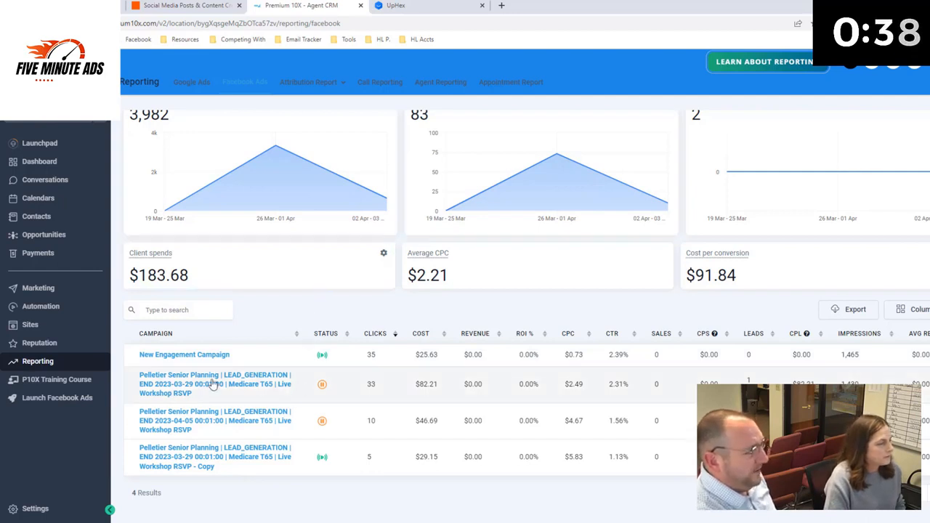
{"action": "left_click", "coordinate": [215, 384]}
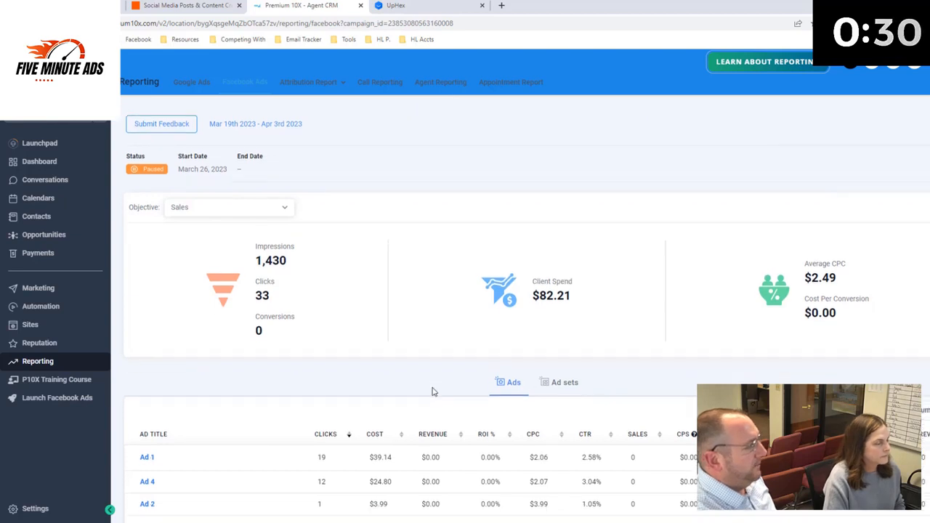
{"action": "scroll", "scroll_direction": "down", "scroll_amount": 3}
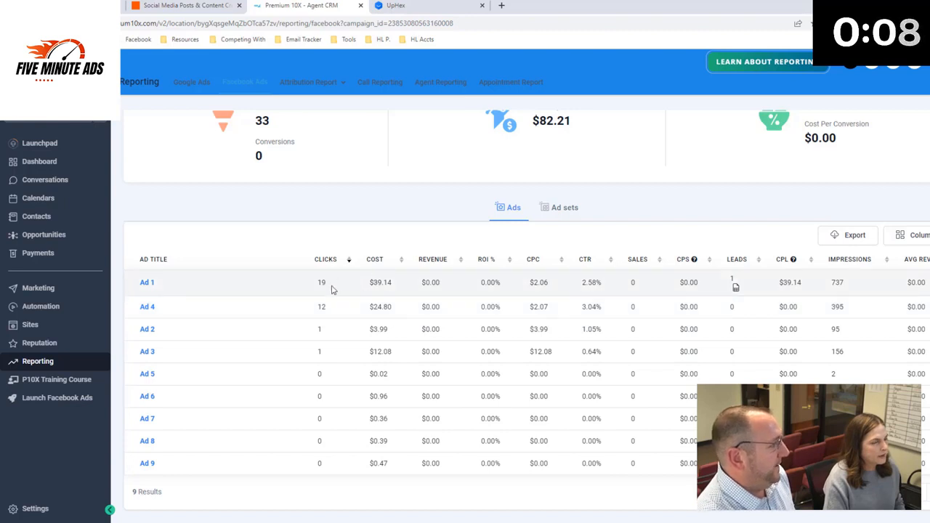
{"action": "mouse_move", "coordinate": [146, 281]}
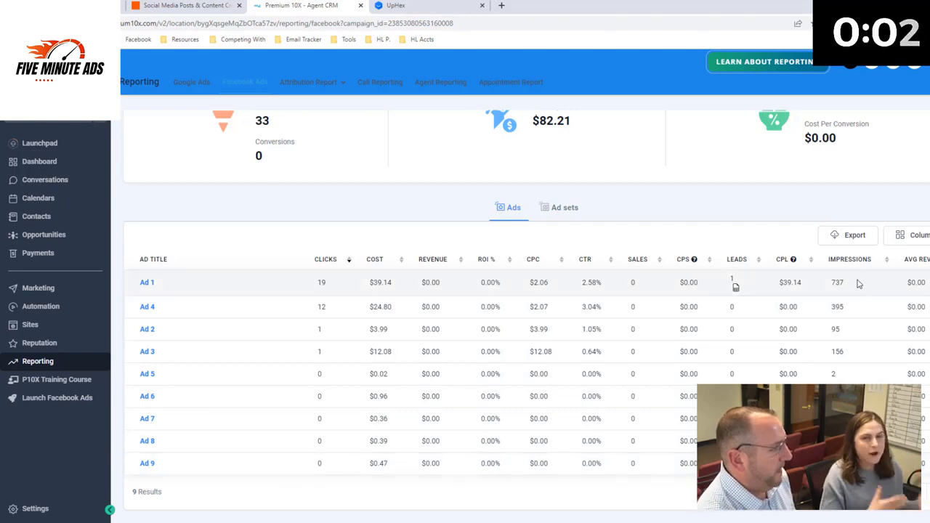
{"action": "mouse_move", "coordinate": [740, 264]}
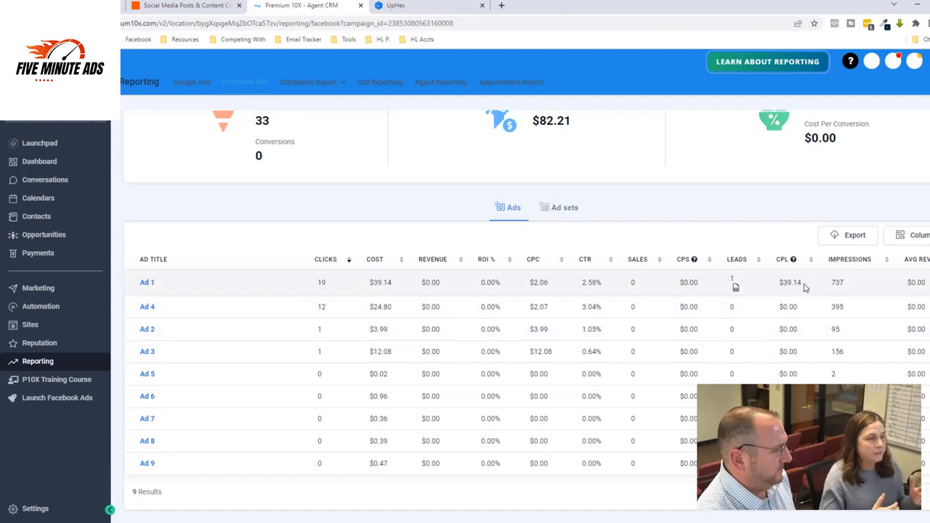
{"action": "mouse_move", "coordinate": [852, 278]}
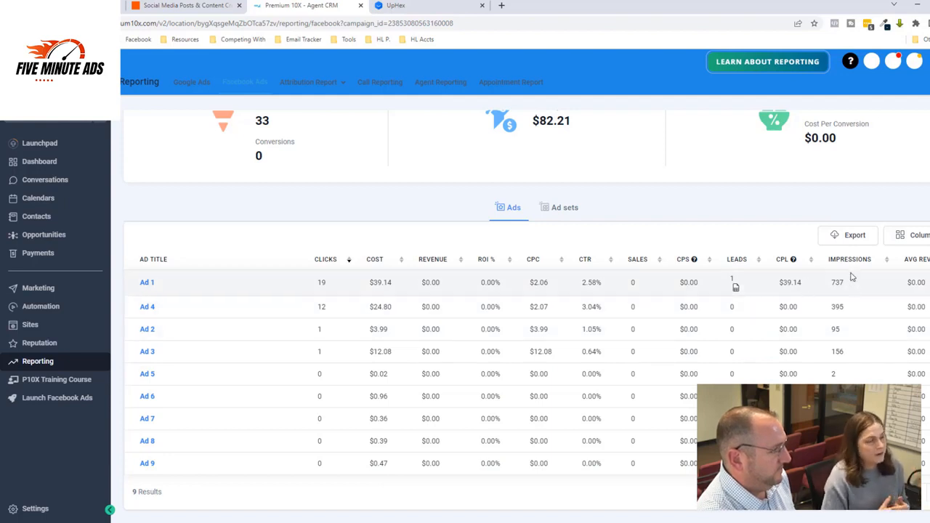
{"action": "mouse_move", "coordinate": [851, 271]}
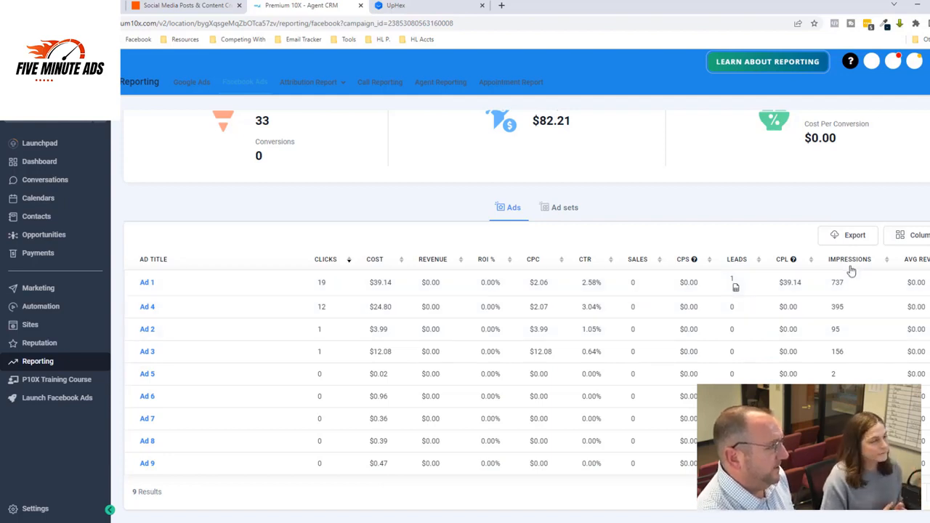
{"action": "mouse_move", "coordinate": [656, 344]}
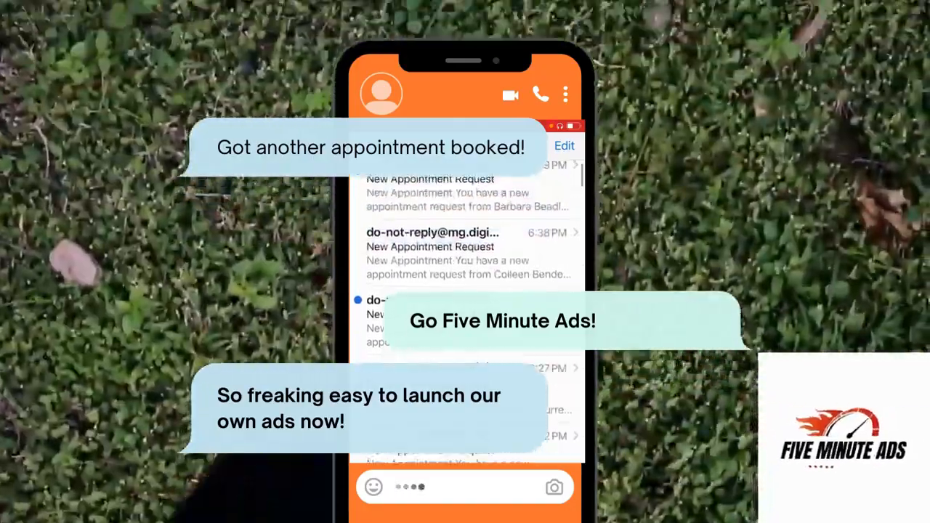
{"action": "scroll", "scroll_direction": "down", "scroll_amount": 3}
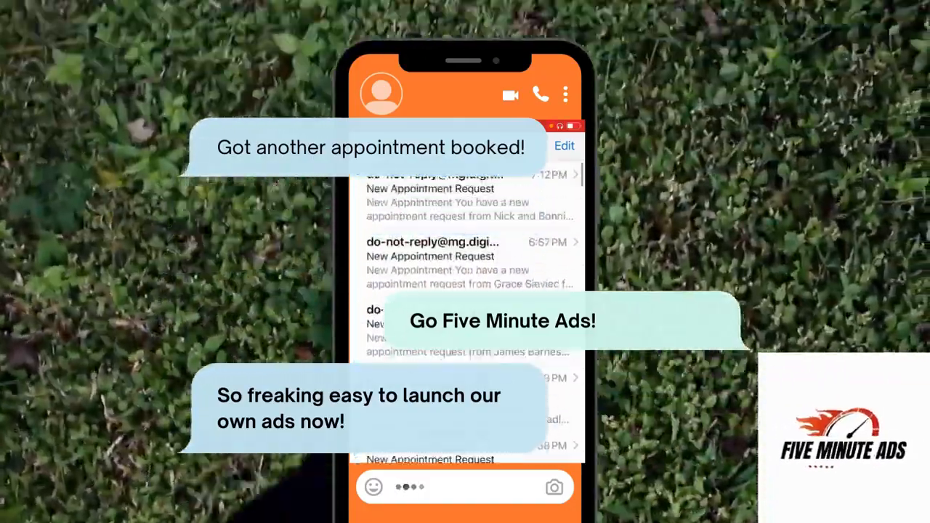